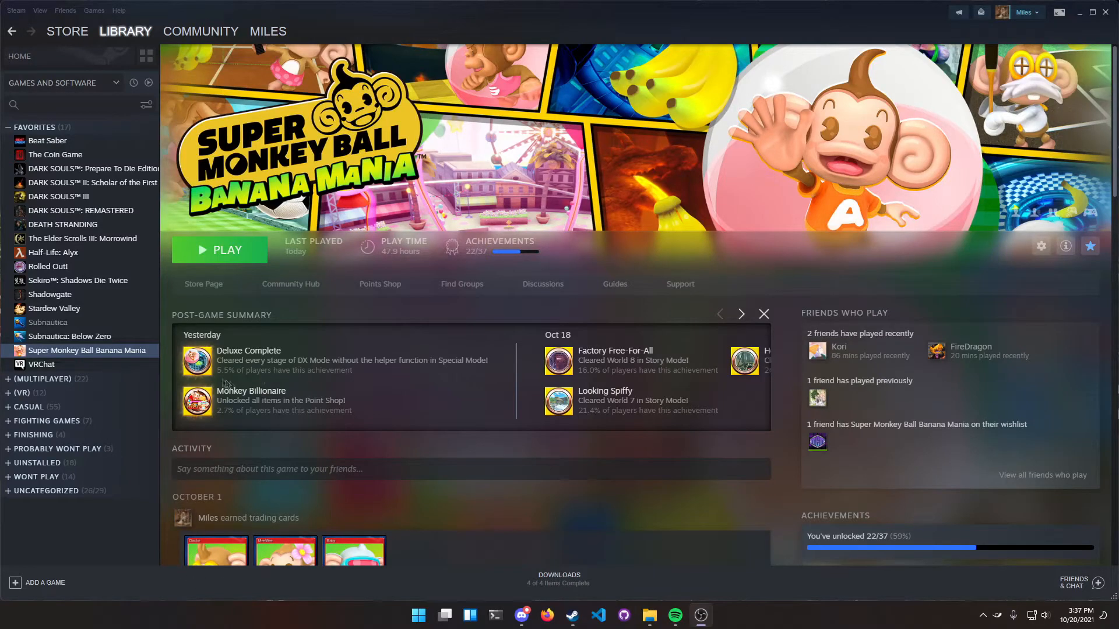
pyautogui.moveTo(367, 313)
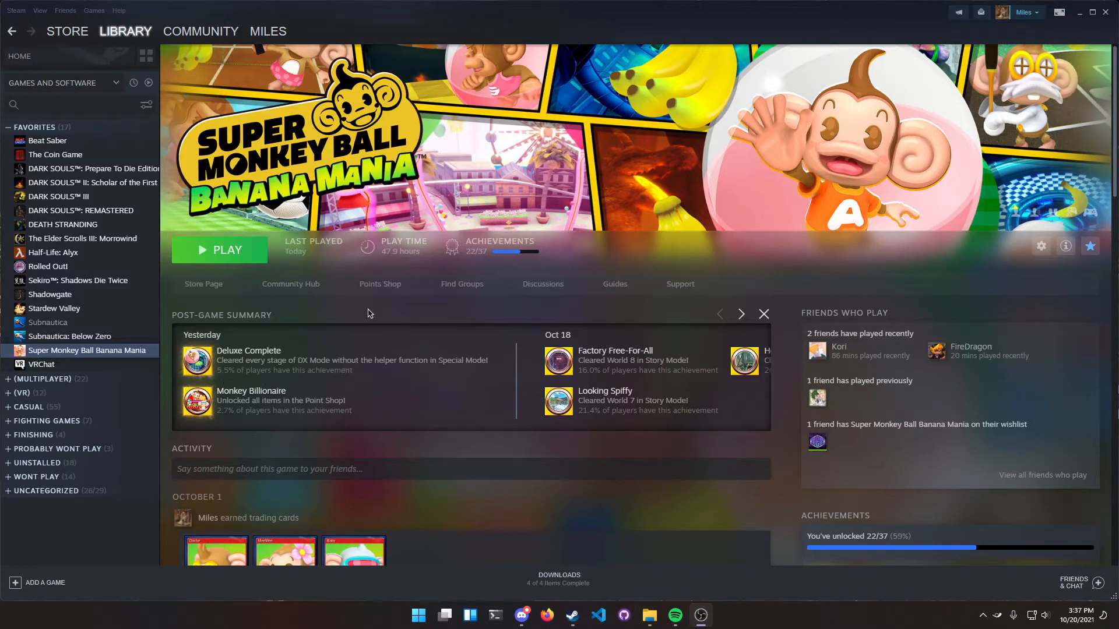
pyautogui.moveTo(169, 325)
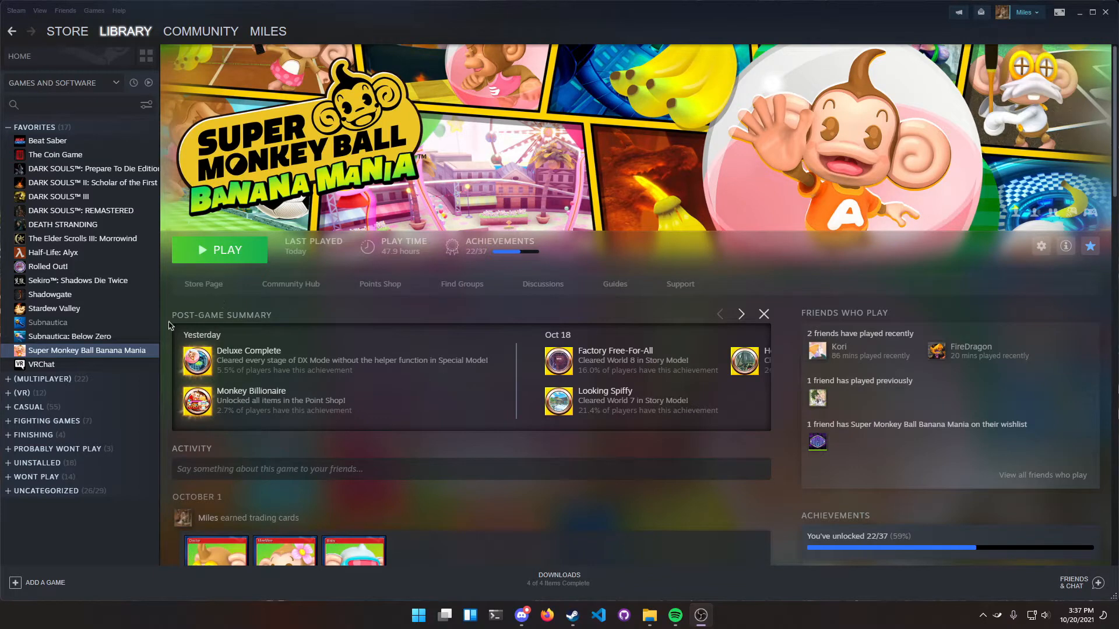
pyautogui.moveTo(259, 346)
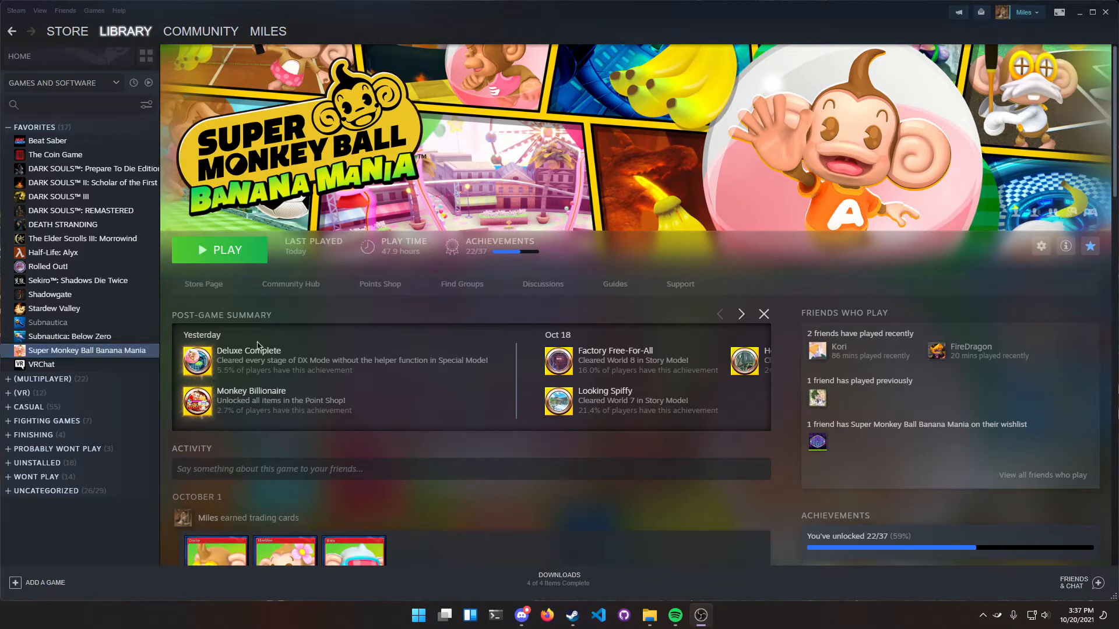
pyautogui.moveTo(325, 312)
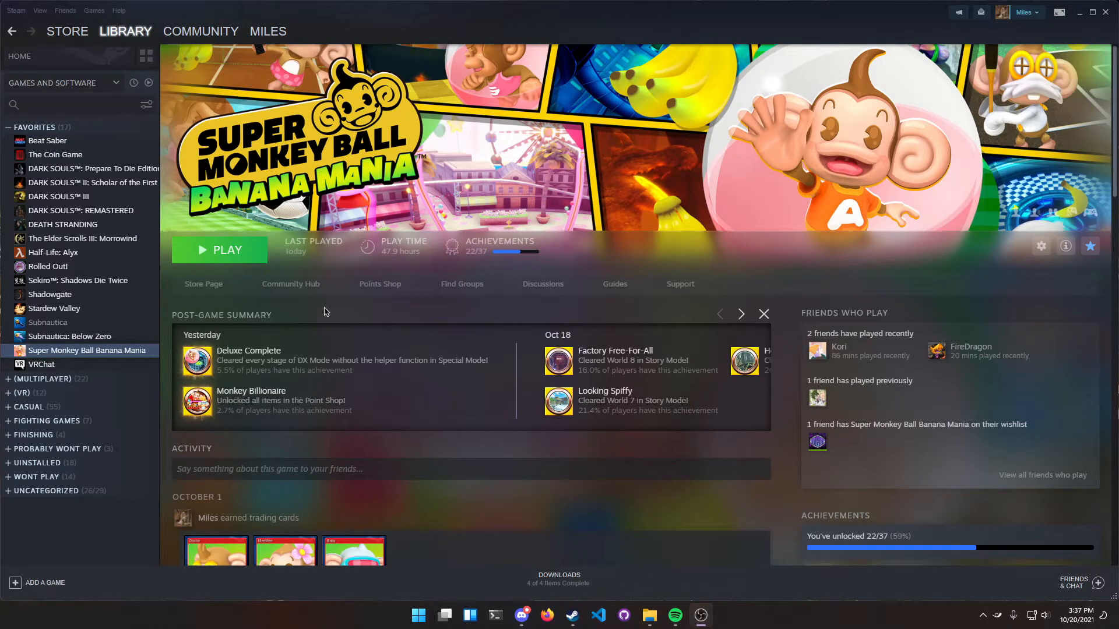
pyautogui.moveTo(204, 301)
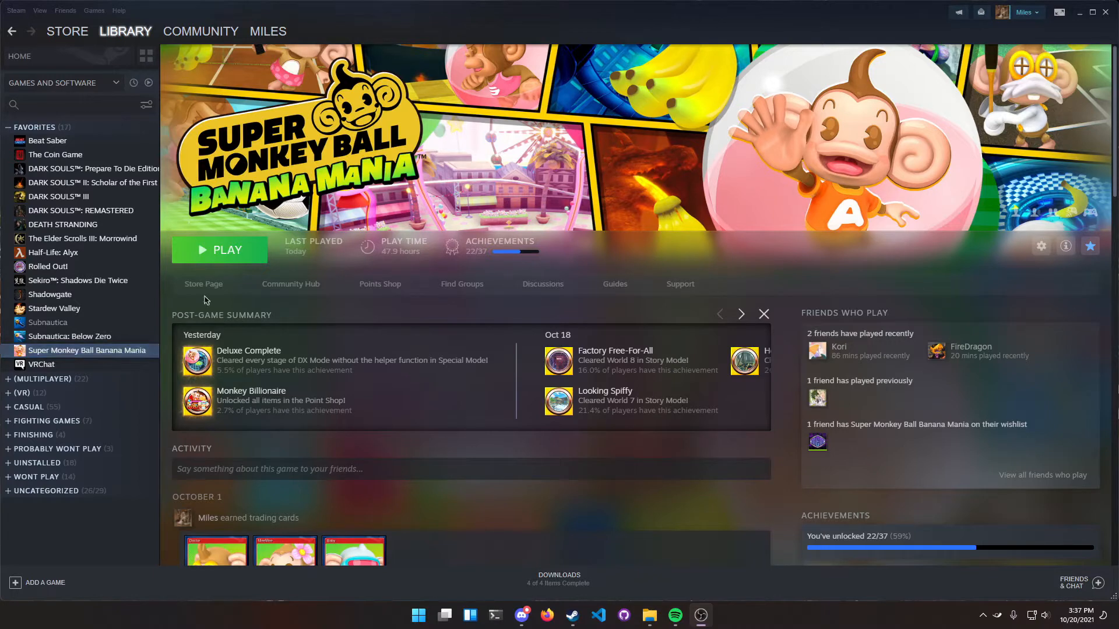
pyautogui.moveTo(172, 362)
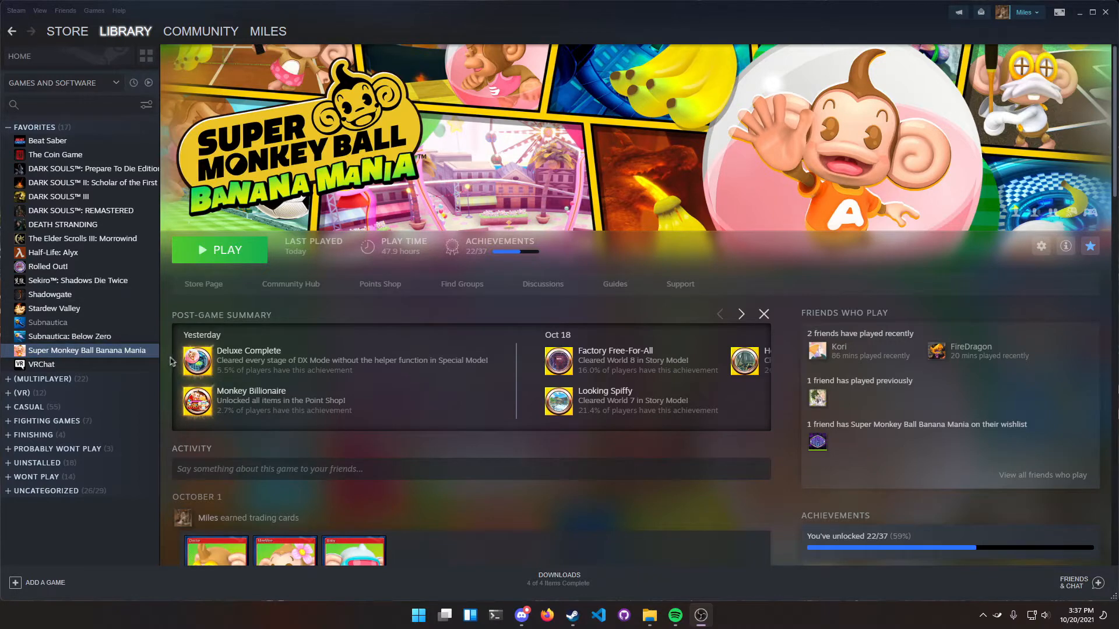
pyautogui.moveTo(179, 341)
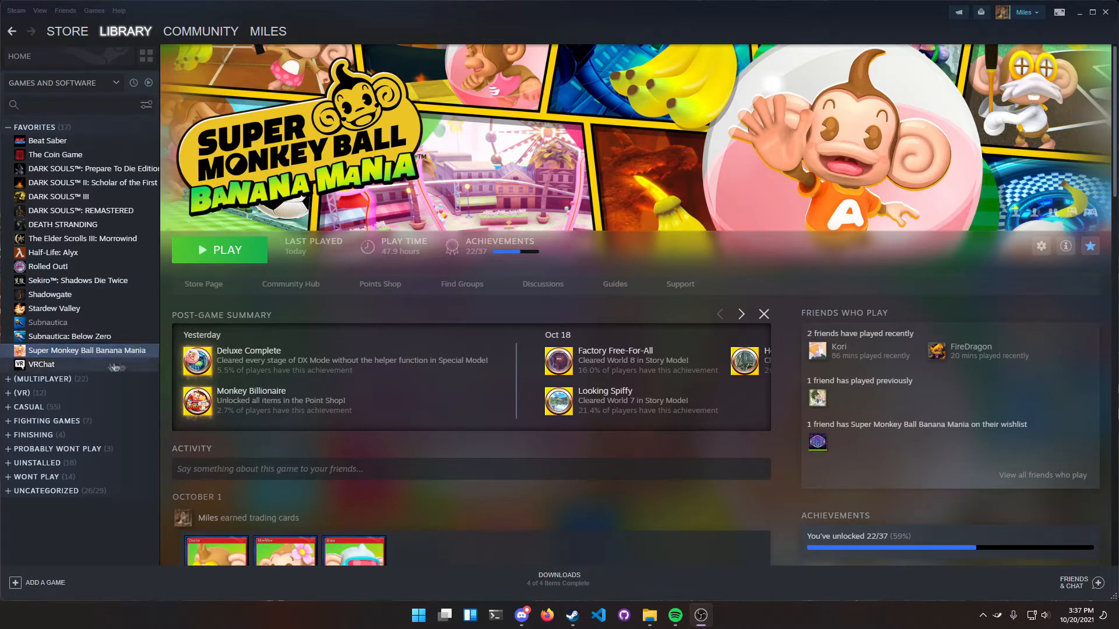
# Browse the local files of Super Monkey Ball Banana Mania from its Library entry's Manage menu
pyautogui.rightClick(88, 351)
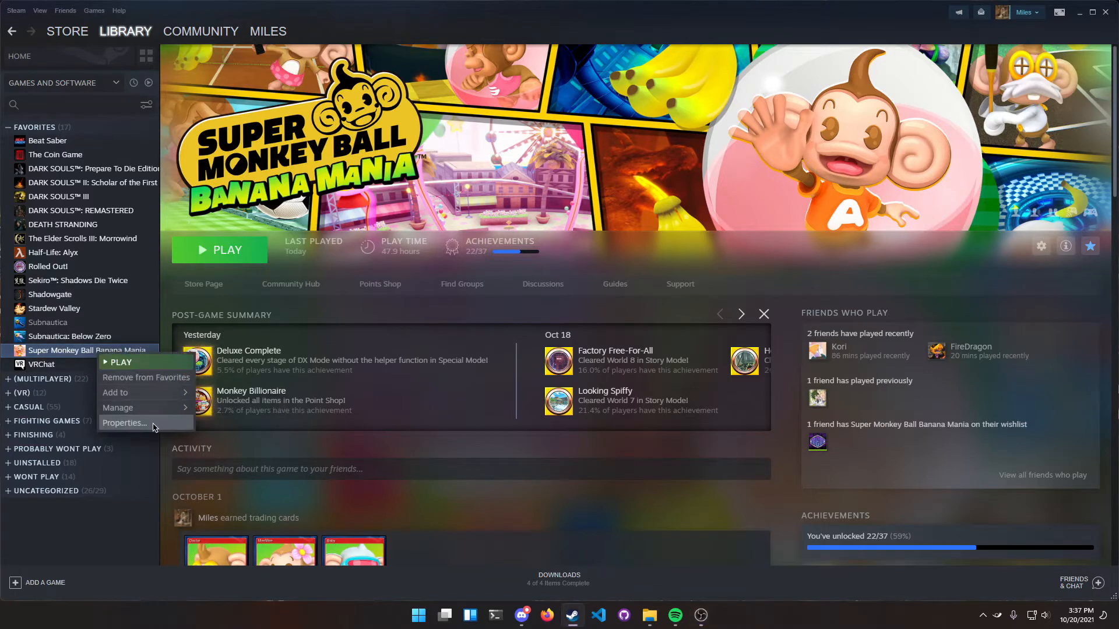
pyautogui.moveTo(119, 408)
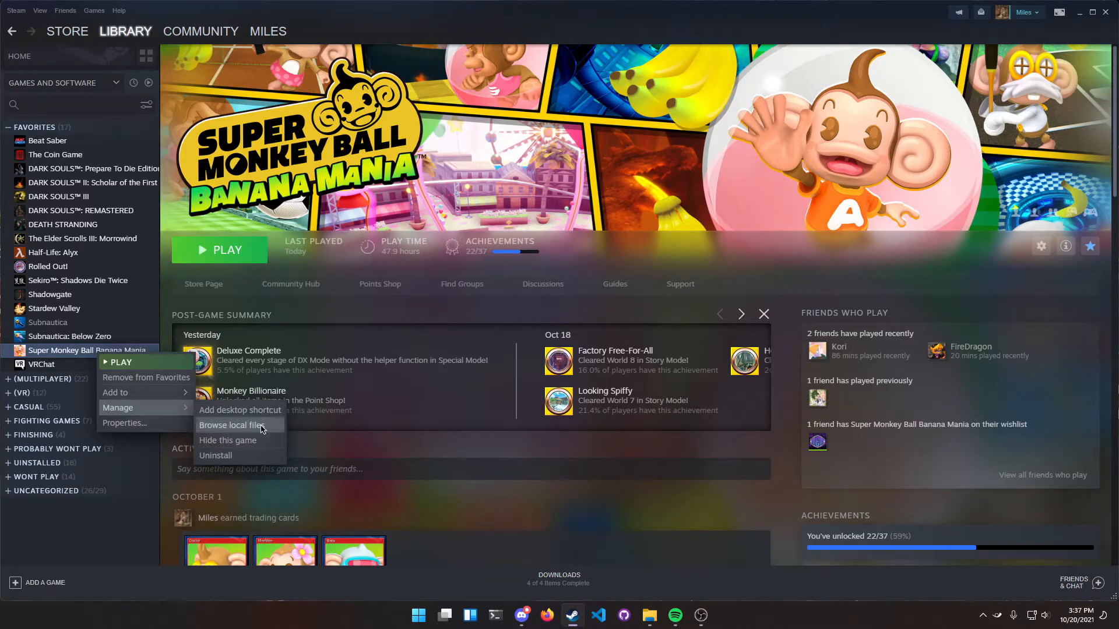
pyautogui.click(231, 425)
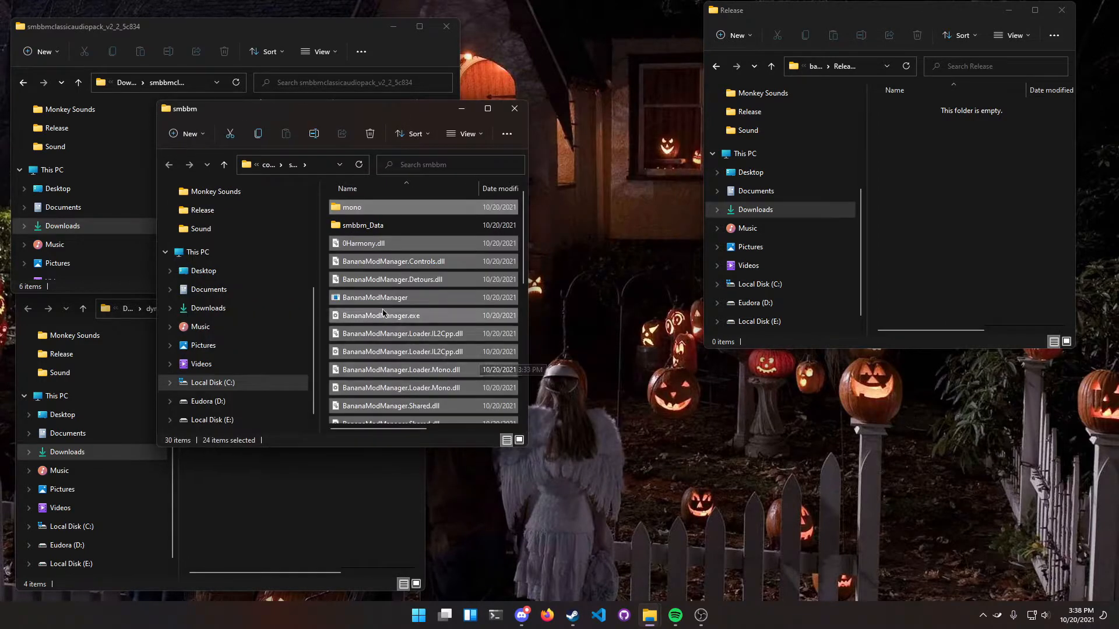
# Run BananaModManager from the smbbm folder and accept the game-file extraction warning
pyautogui.doubleClick(375, 297)
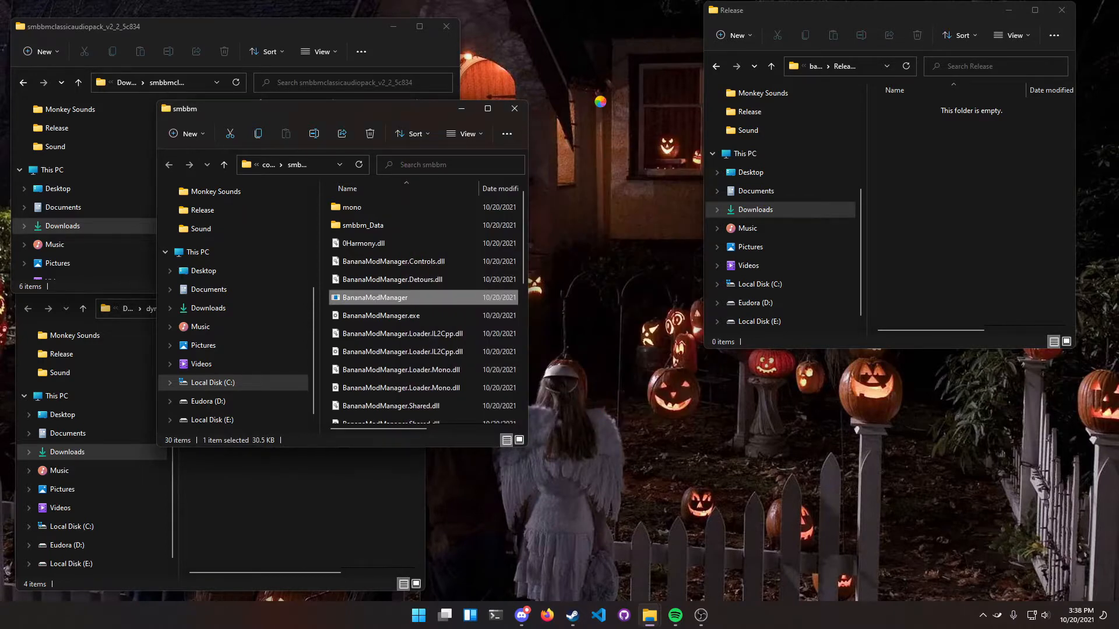
pyautogui.doubleClick(374, 298)
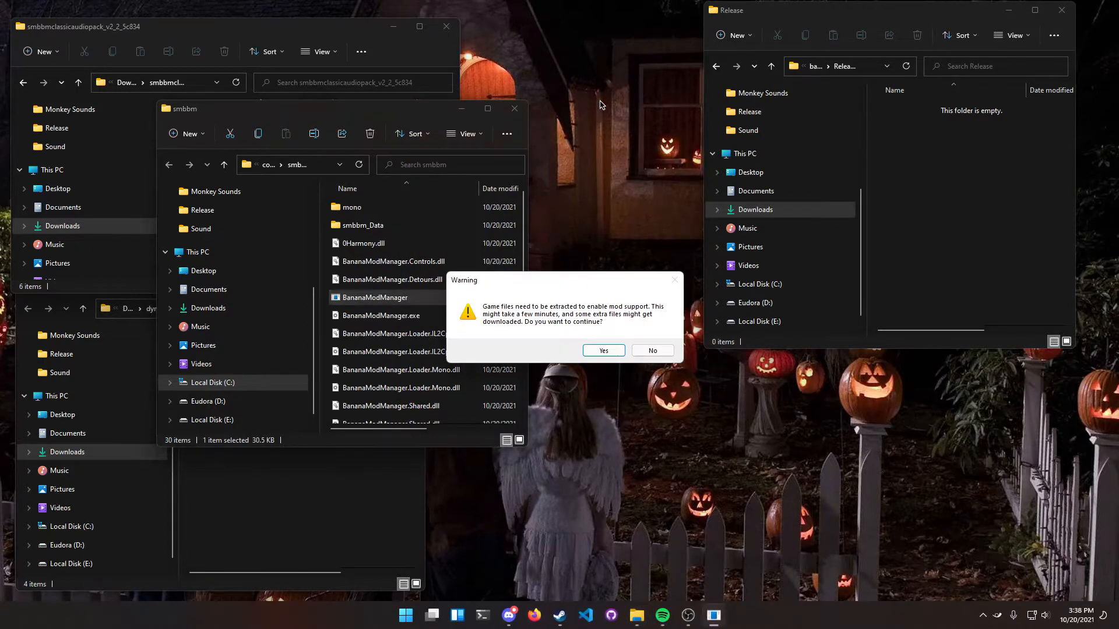
pyautogui.click(602, 351)
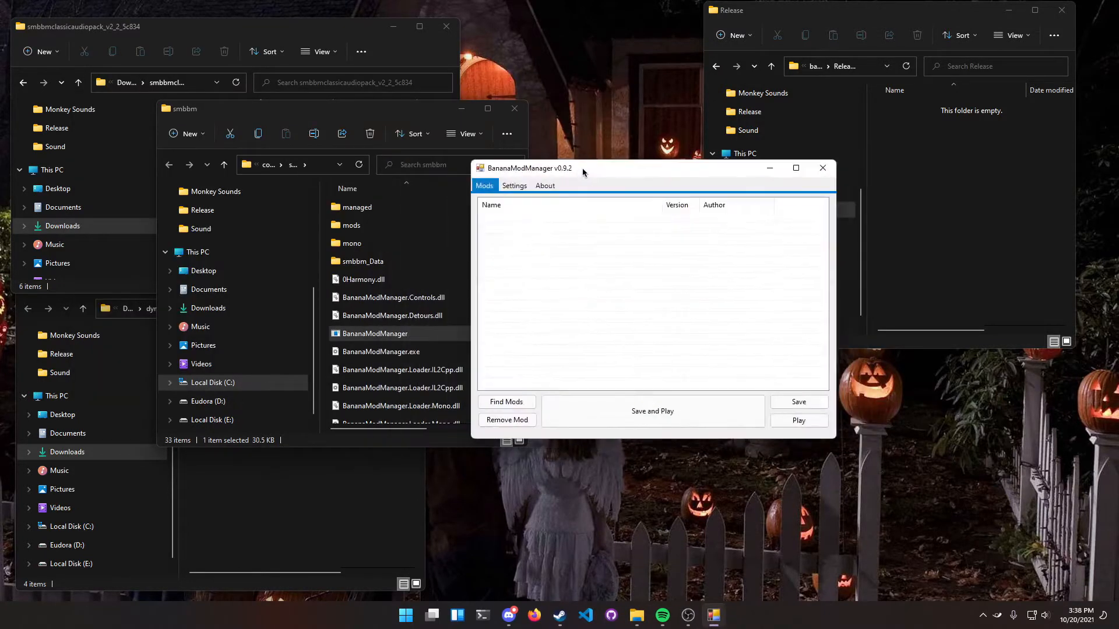
# Close the BananaModManager window and select the SFX folder in the classic audio pack
pyautogui.moveTo(582, 168); pyautogui.dragTo(443, 165)
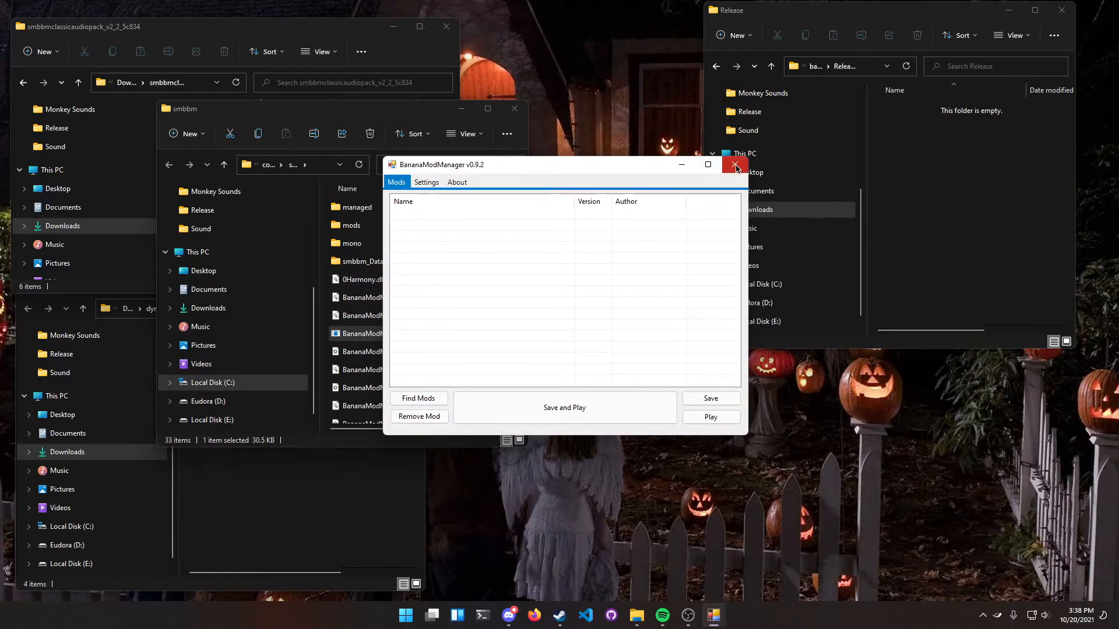
pyautogui.click(736, 164)
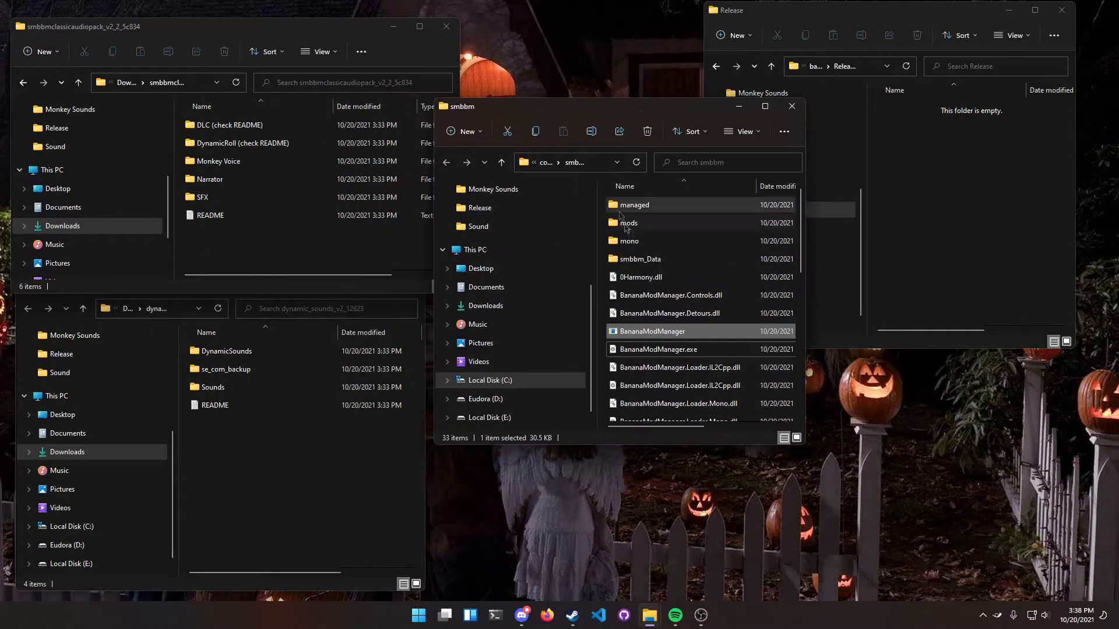
pyautogui.moveTo(643, 223)
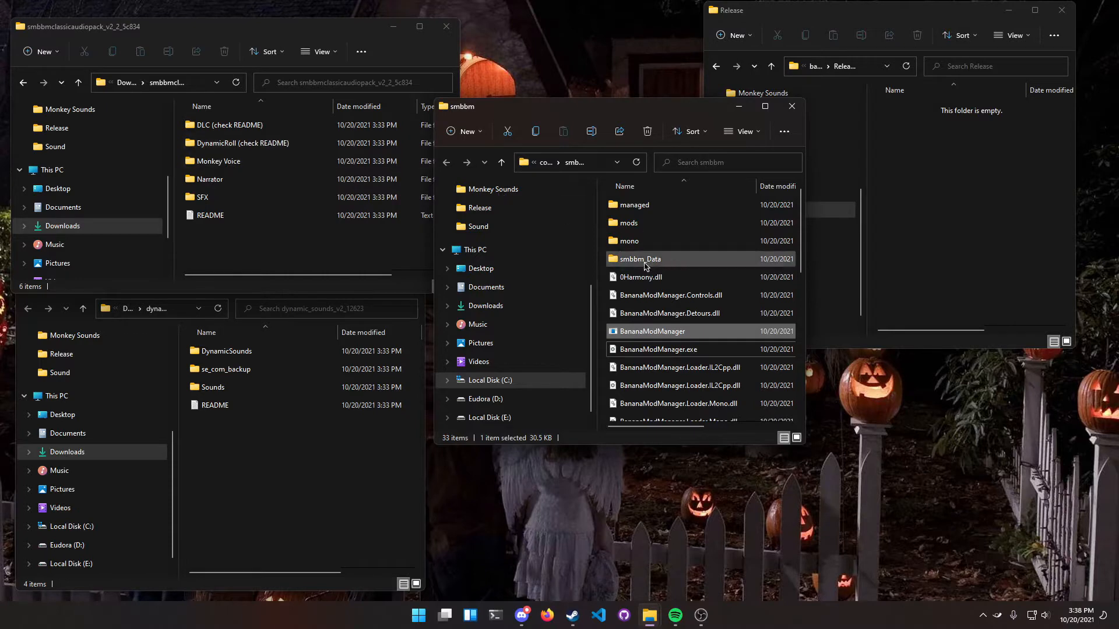
pyautogui.moveTo(640, 259)
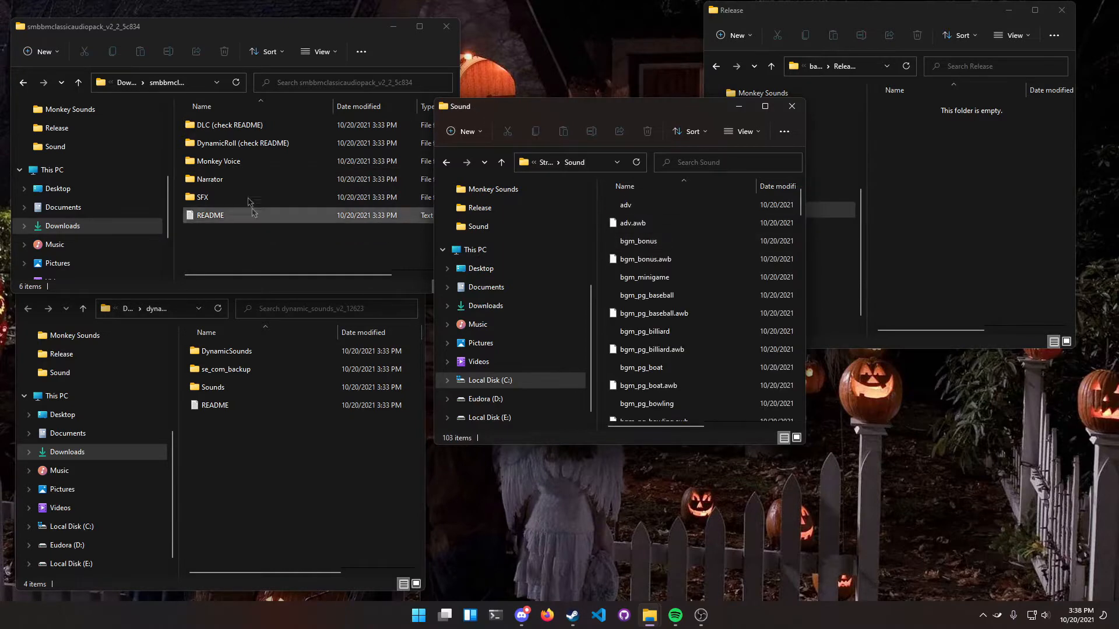
pyautogui.click(217, 160)
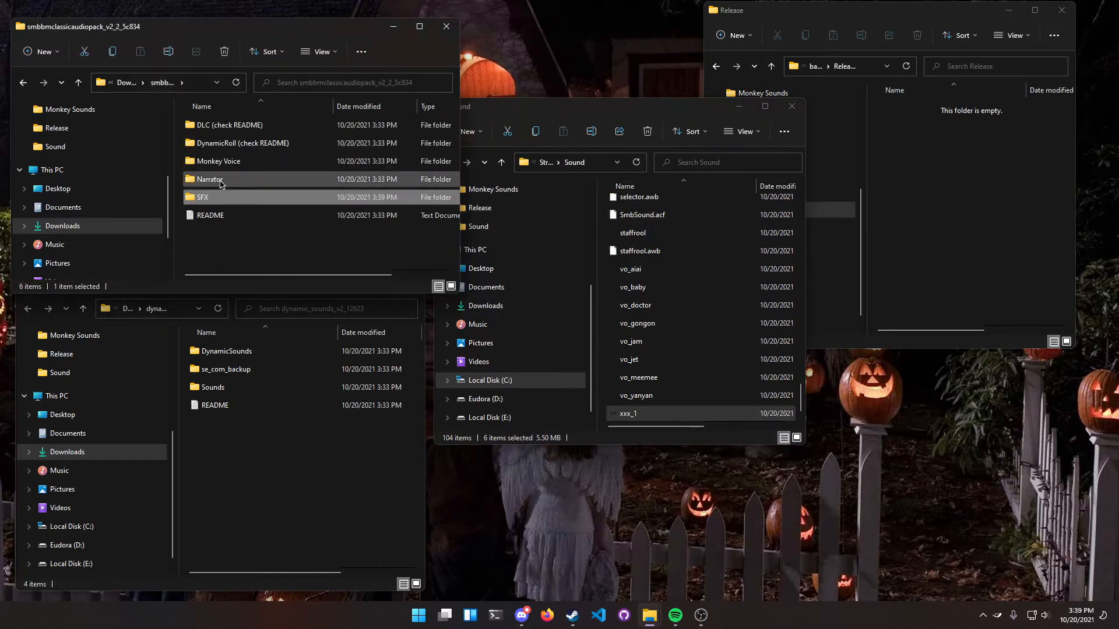
# Select all files in the pack's Narrator folder for Sound, then move on to the Monkey Voice folder
pyautogui.doubleClick(209, 180)
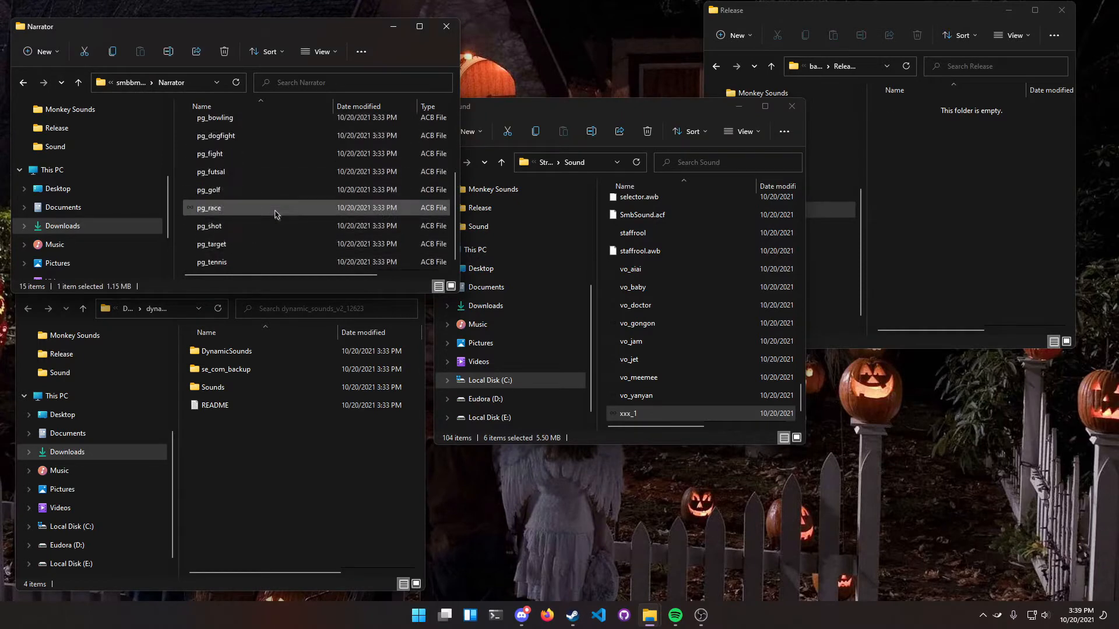
pyautogui.press('ctrl+a')
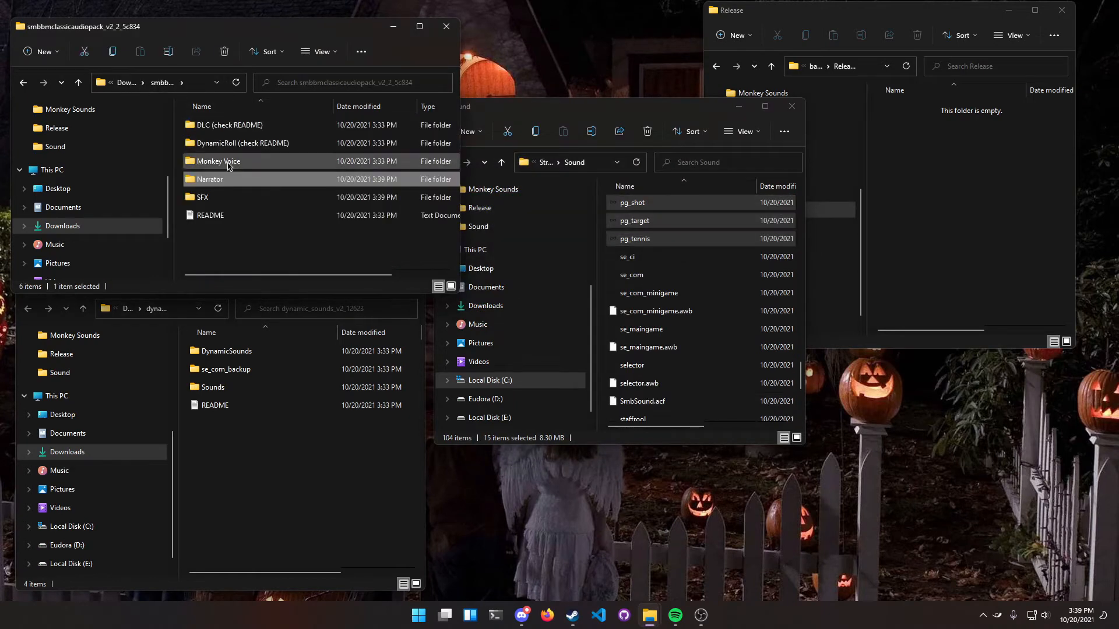
pyautogui.doubleClick(217, 160)
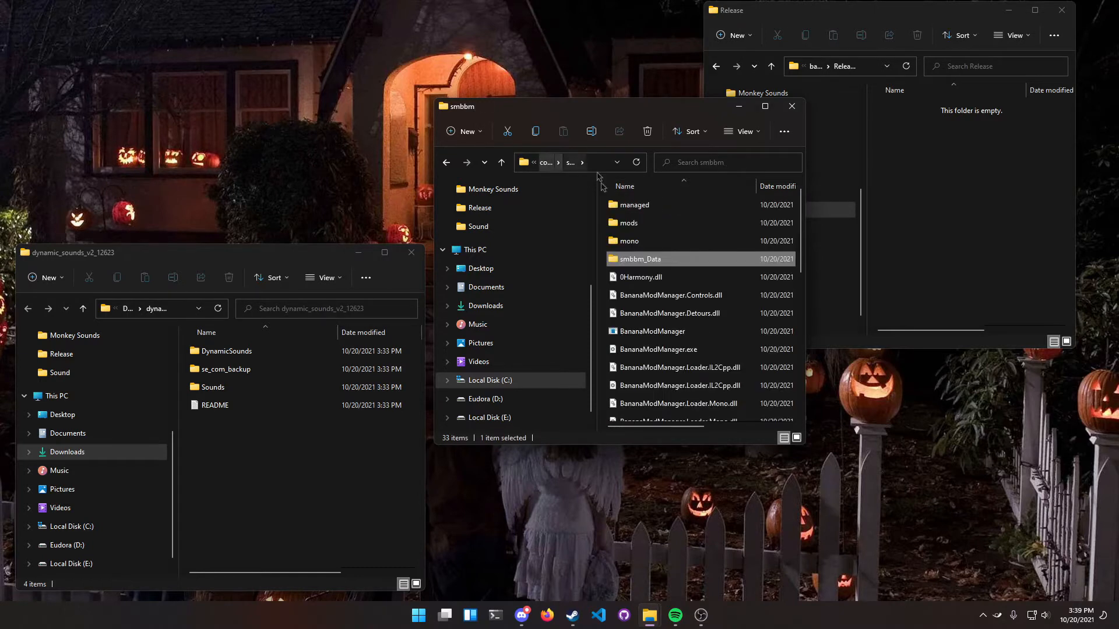
# Move DynamicSounds into the mods folder and overwrite se_com.acb in Sound with the mod's version
pyautogui.doubleClick(629, 222)
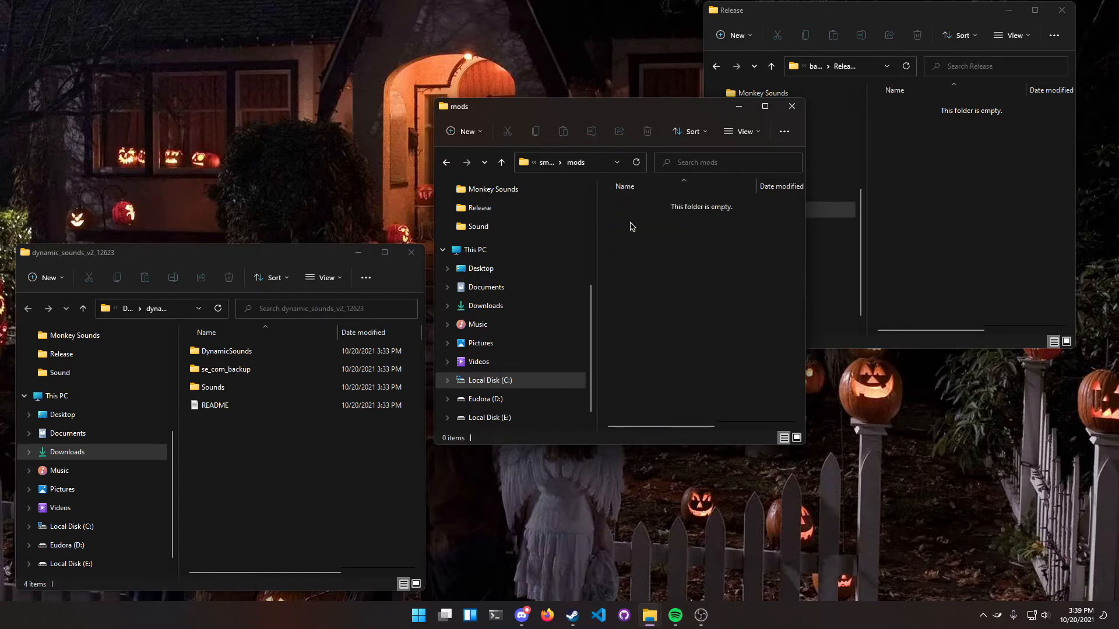
pyautogui.moveTo(226, 351); pyautogui.dragTo(644, 256)
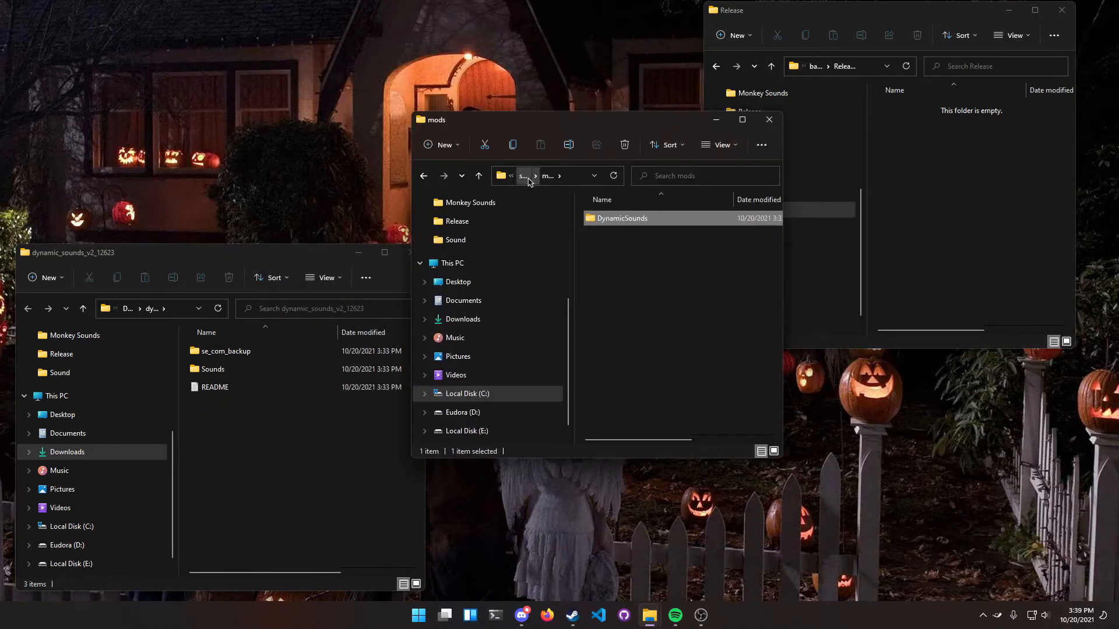
pyautogui.click(212, 369)
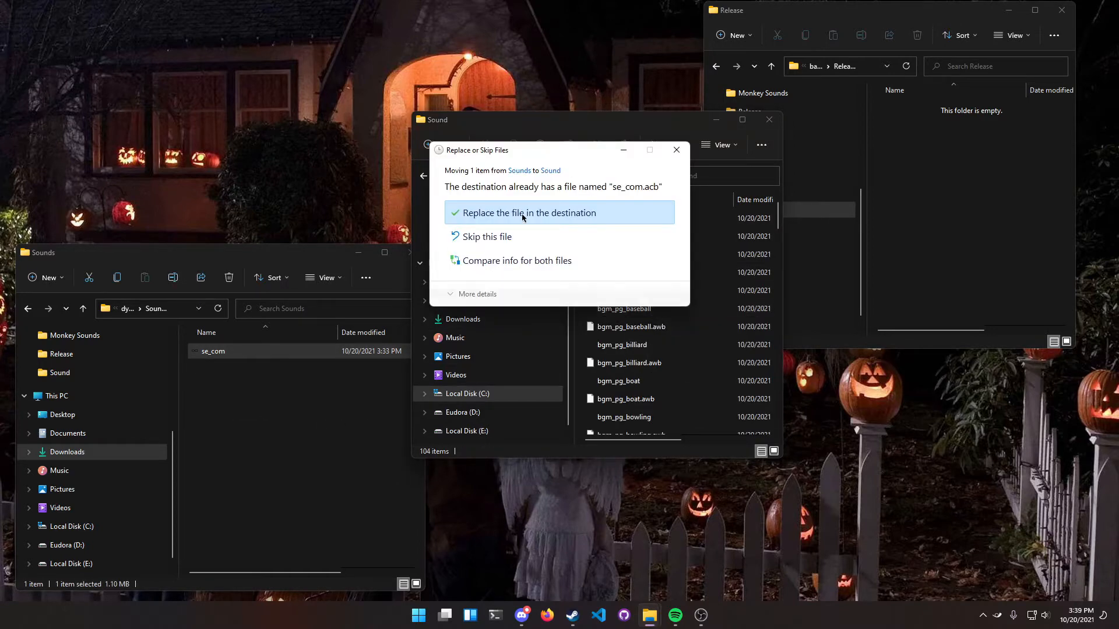
pyautogui.click(529, 212)
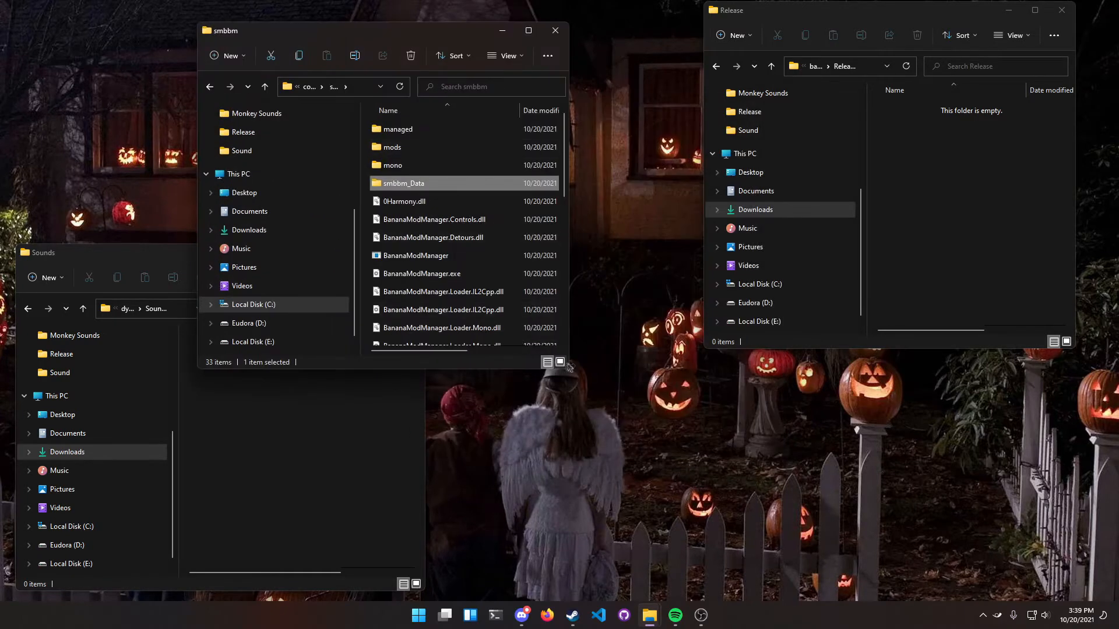
# Relaunch BananaModManager and tick the Dynamic Sounds 2.0.0 mod in the Mods list
pyautogui.click(415, 256)
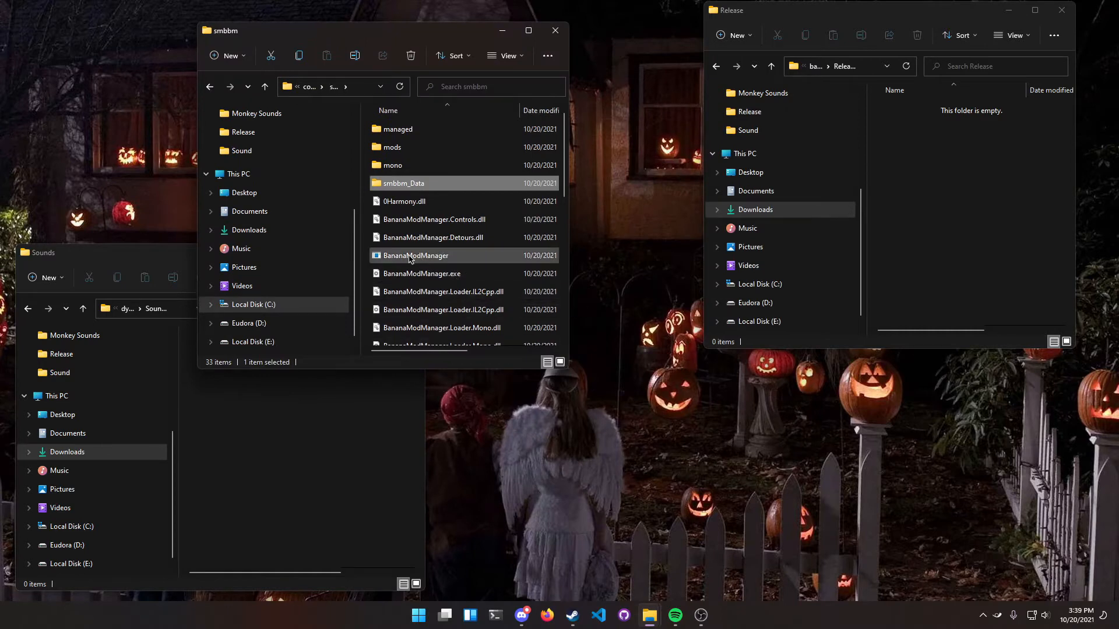
pyautogui.click(415, 256)
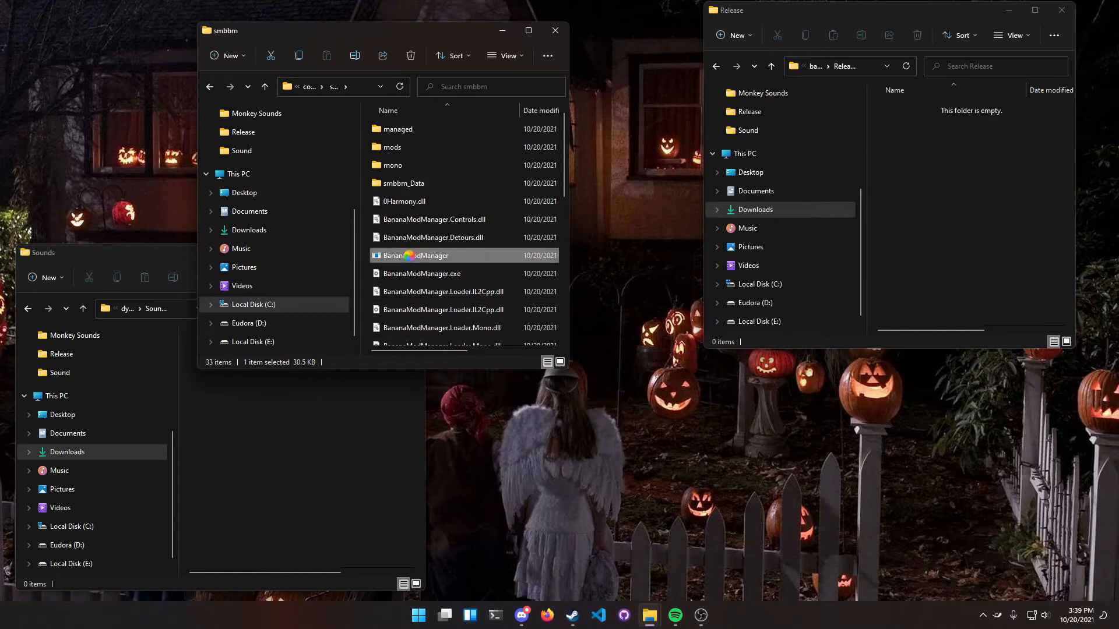
pyautogui.doubleClick(414, 255)
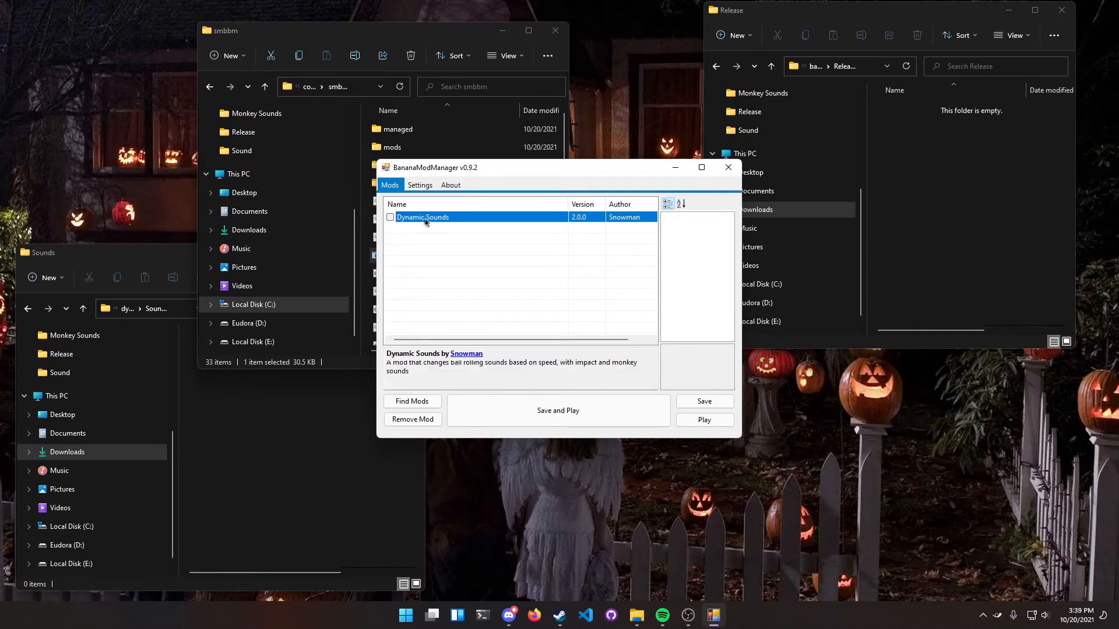
pyautogui.click(390, 217)
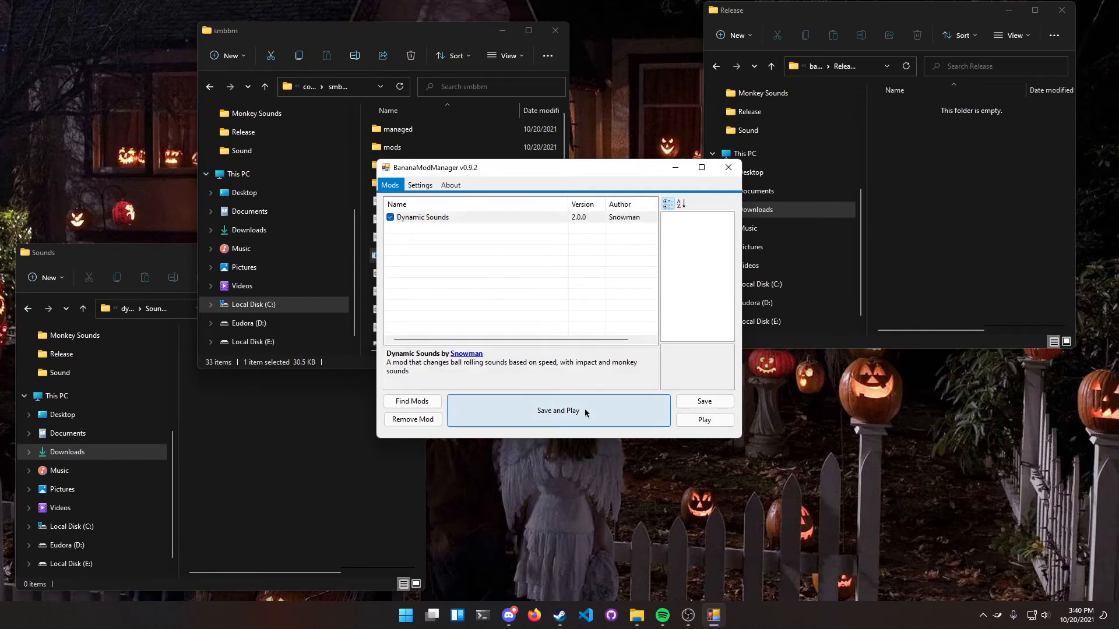